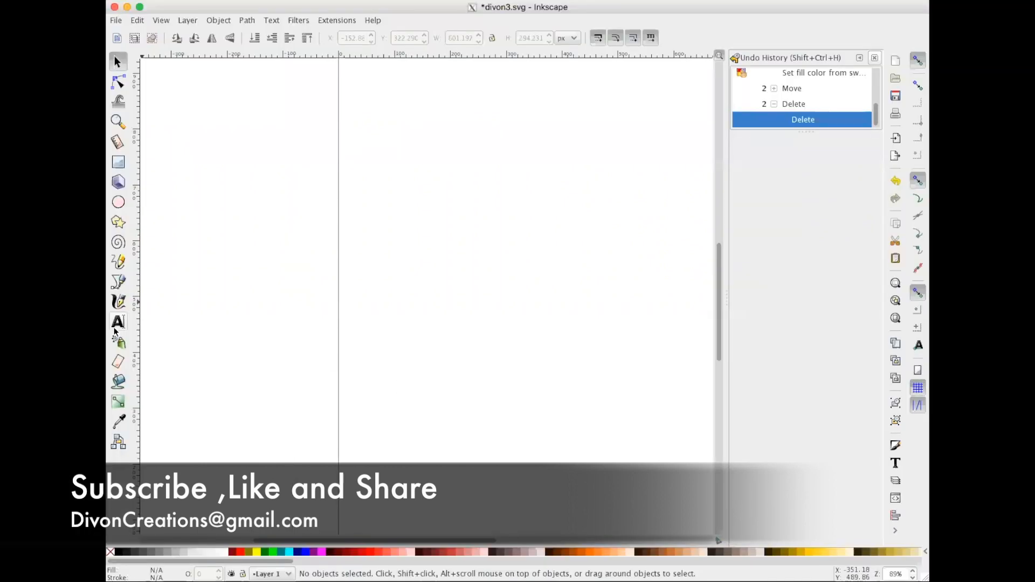
Type 'Divon Creations' as a text object on the canvas and finish editing
left_click(117, 322)
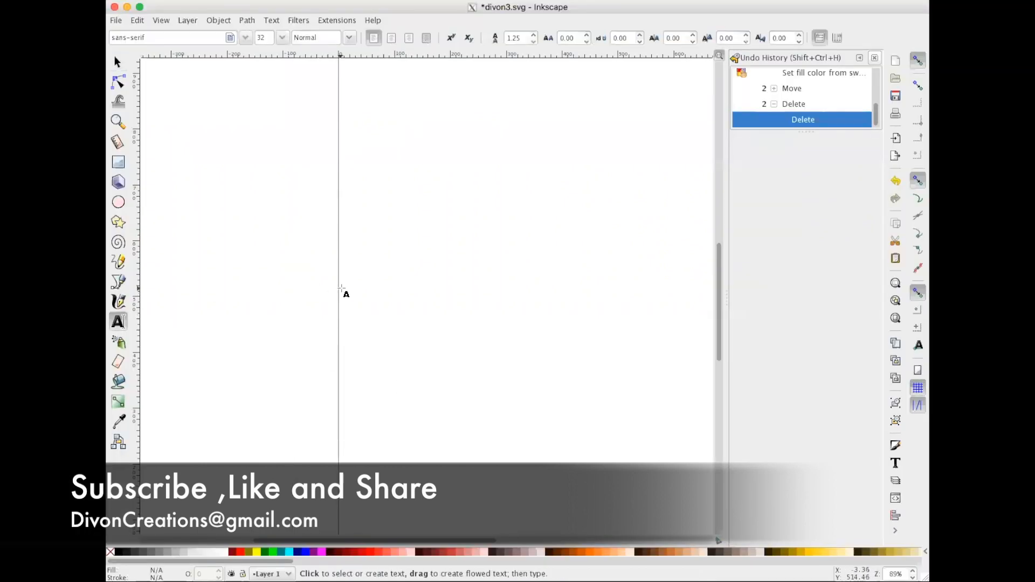
left_click(391, 261)
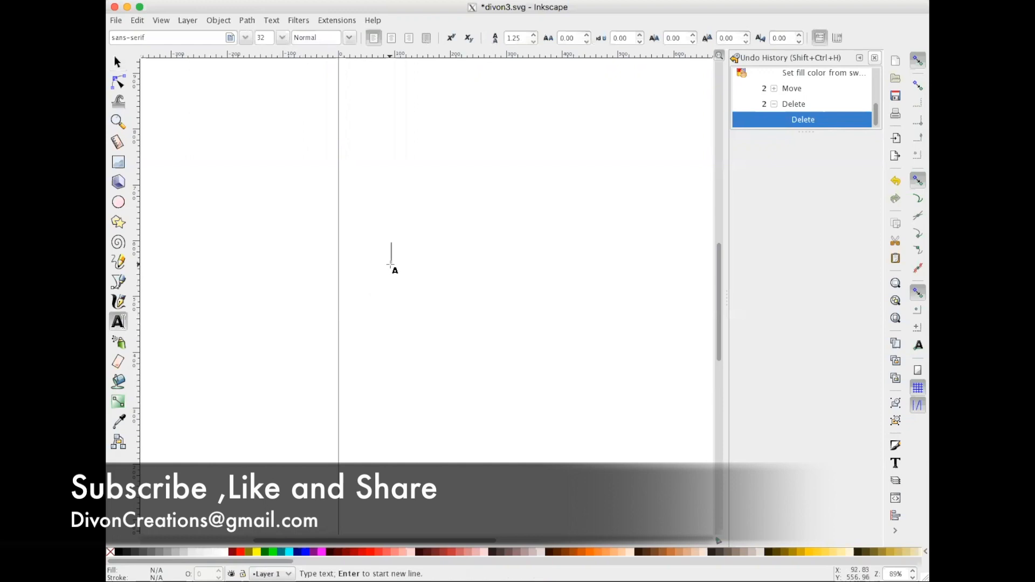
type("Div")
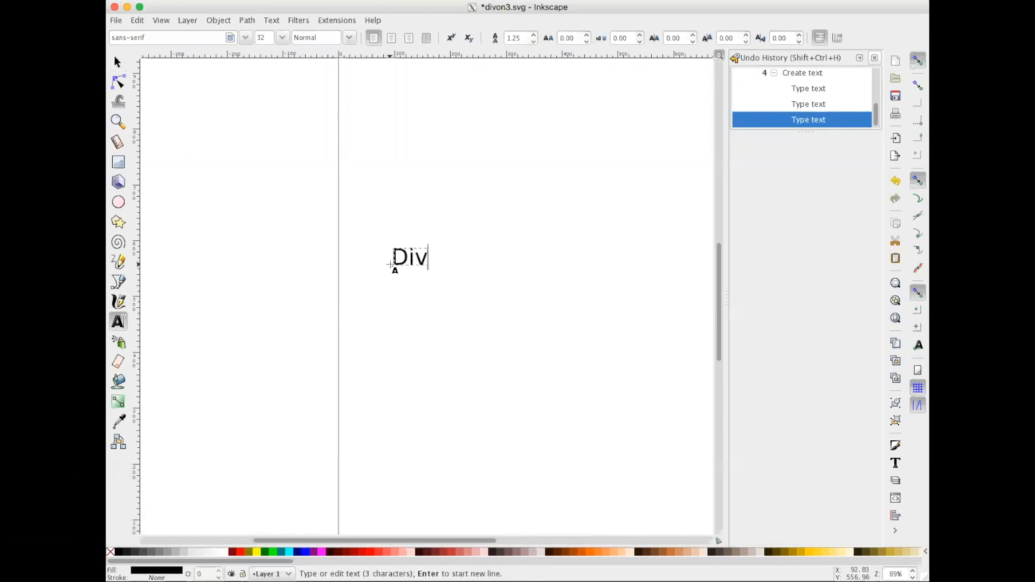
type("on Cre")
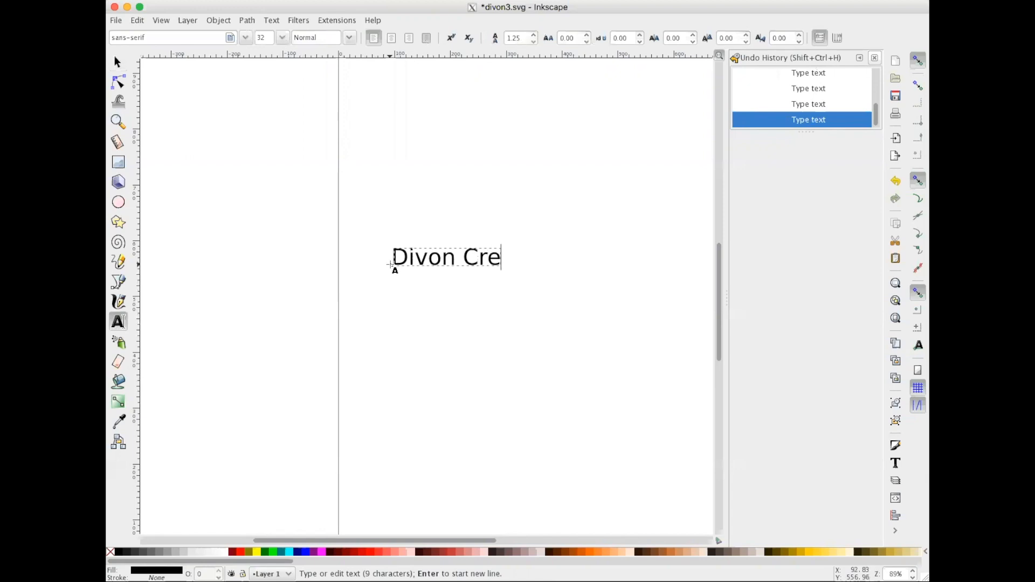
type("ations")
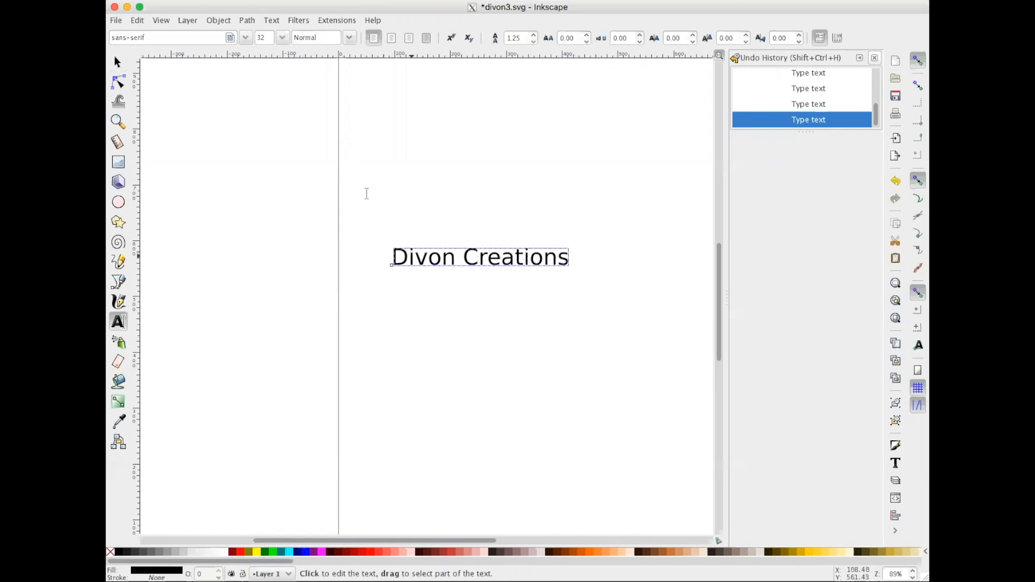
left_click(117, 61)
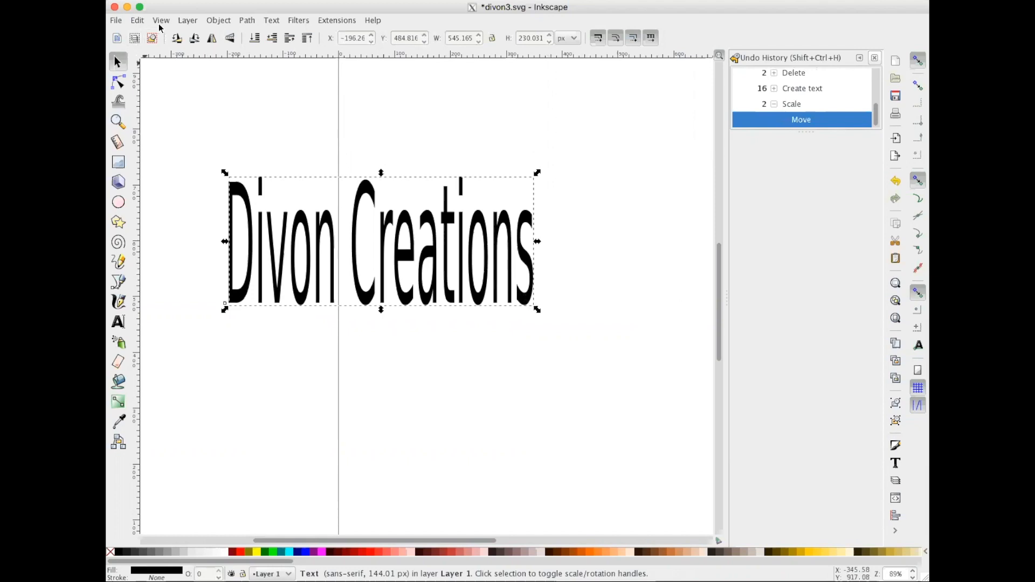
Ungroup the Divon Creations lettering and union it into a single path
left_click(218, 20)
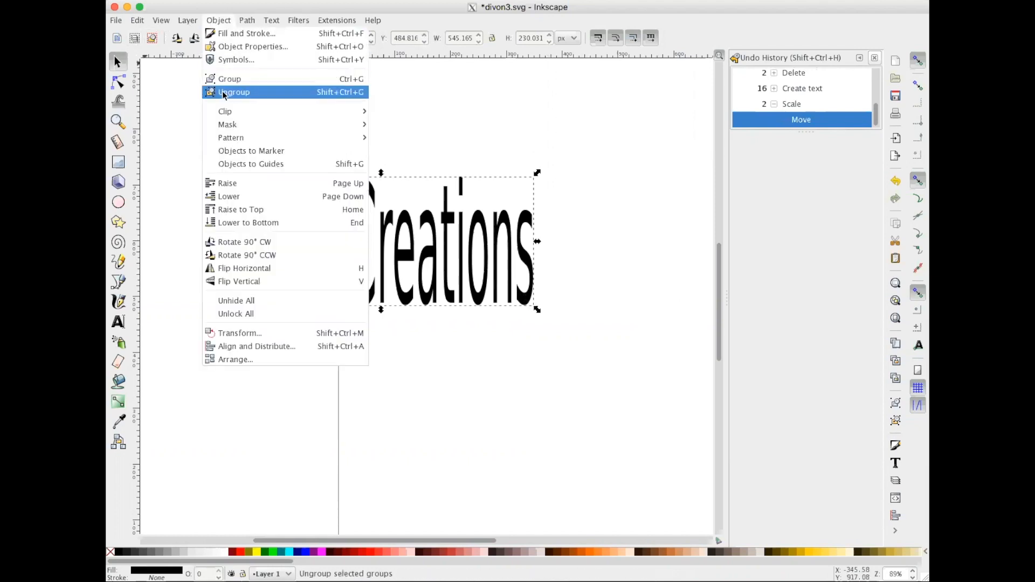
left_click(233, 92)
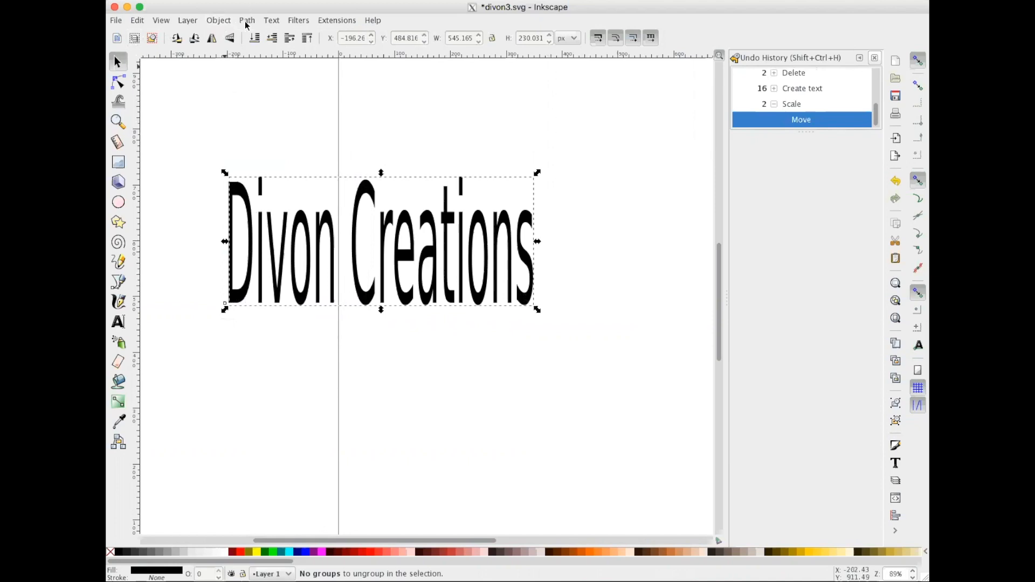
left_click(247, 19)
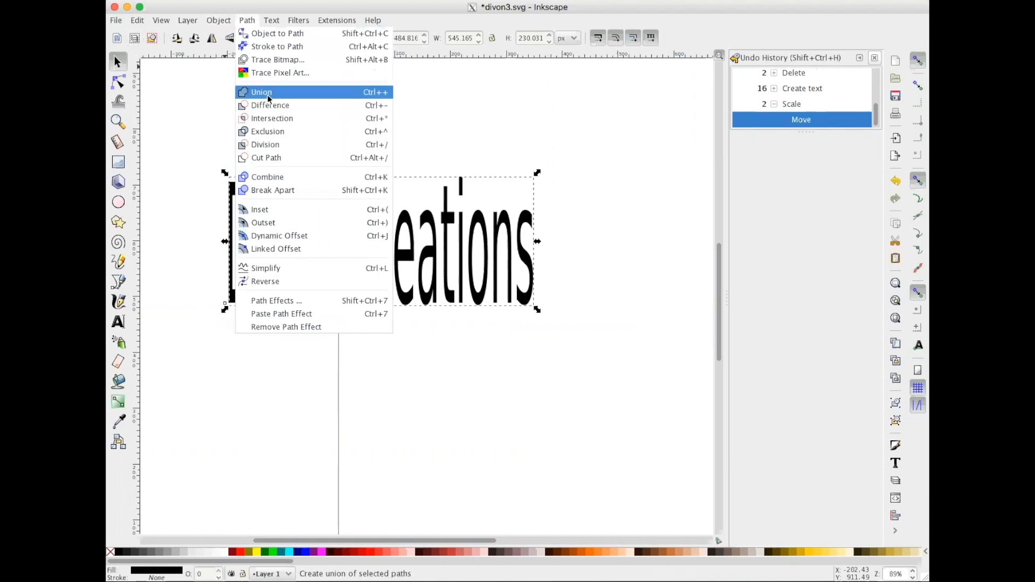
left_click(262, 91)
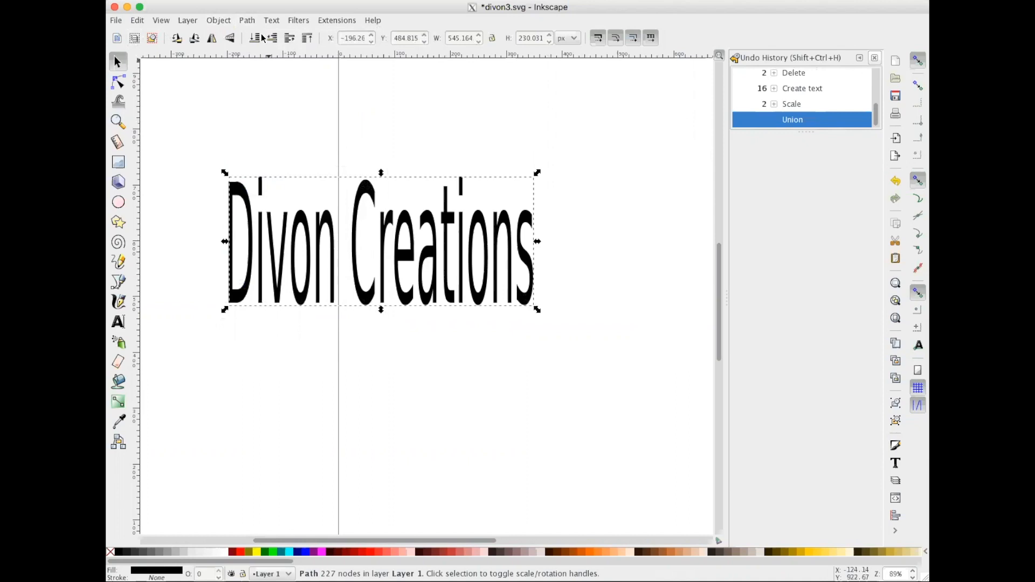
Create a linked offset around the merged Divon Creations lettering
left_click(246, 20)
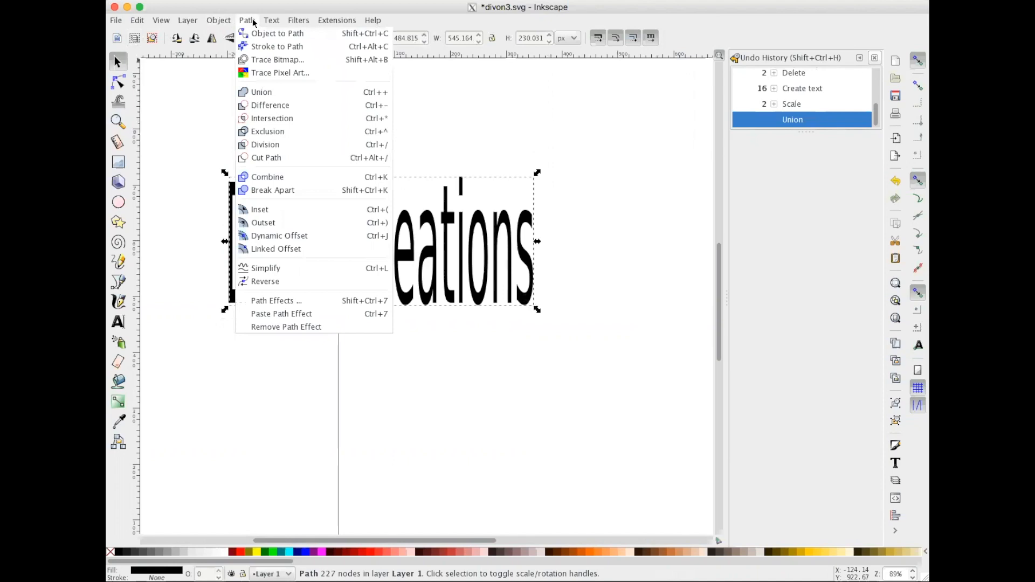
mouse_move(505, 253)
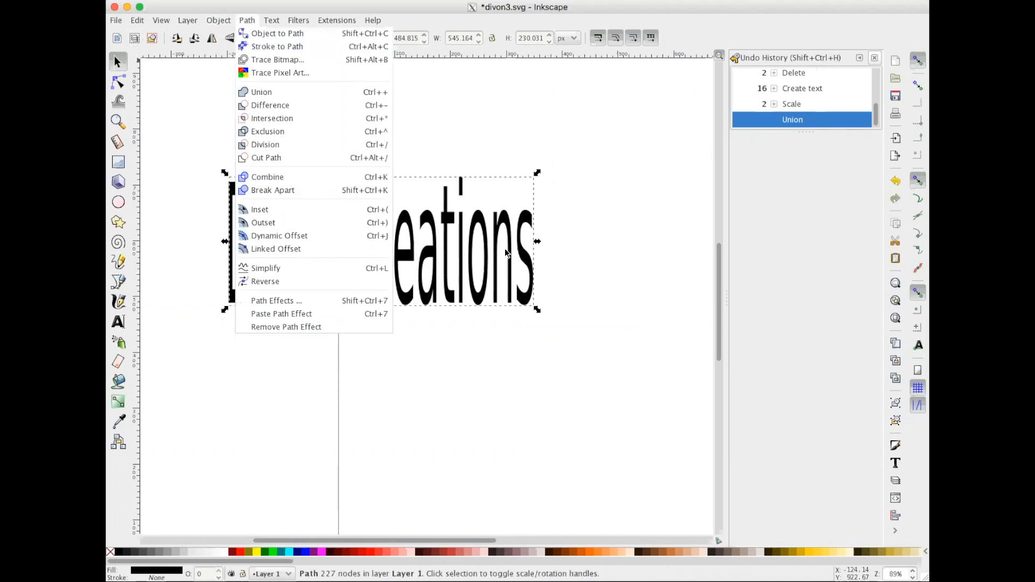
mouse_move(277, 33)
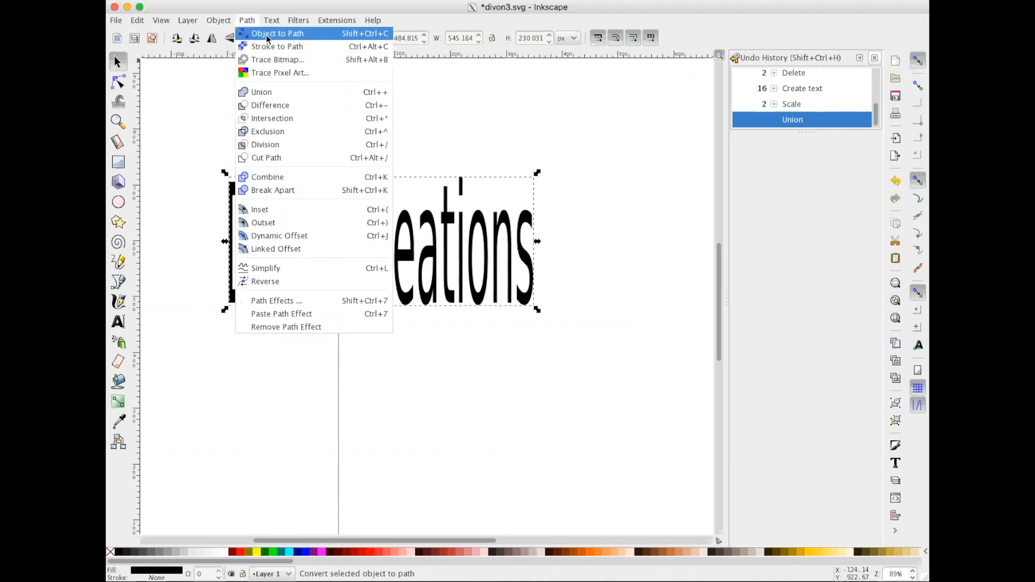
mouse_move(268, 131)
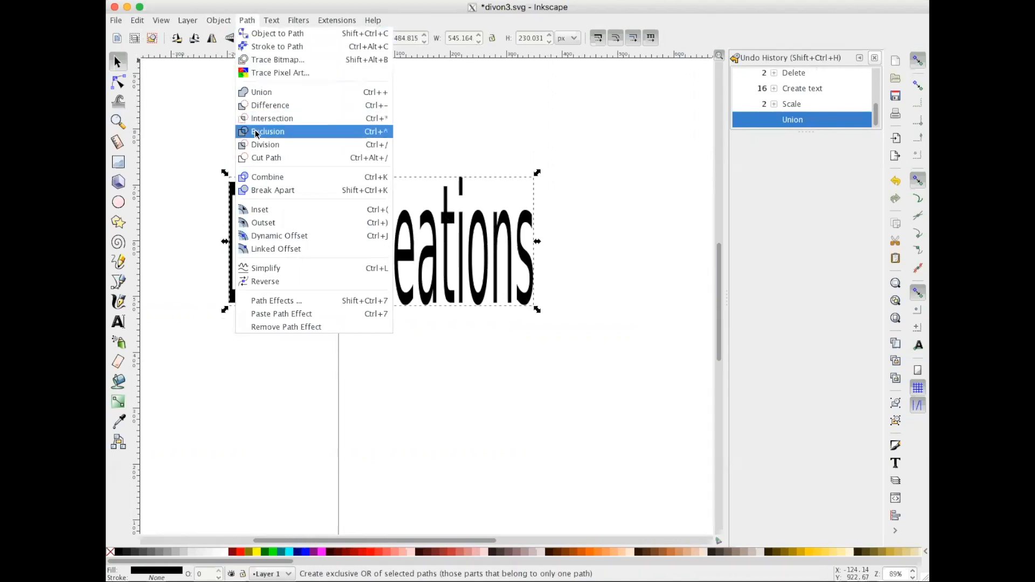
mouse_move(270, 206)
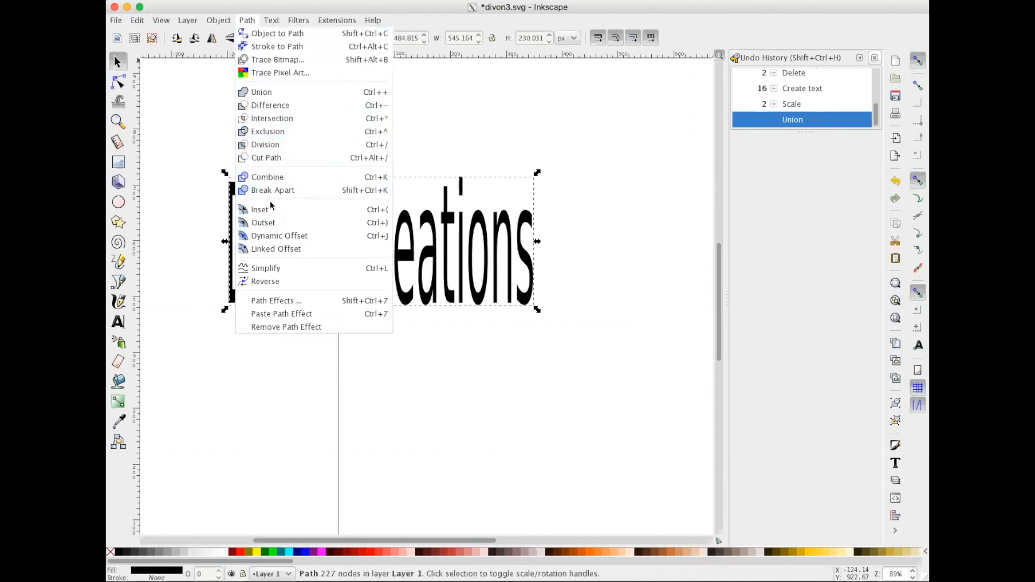
mouse_move(275, 249)
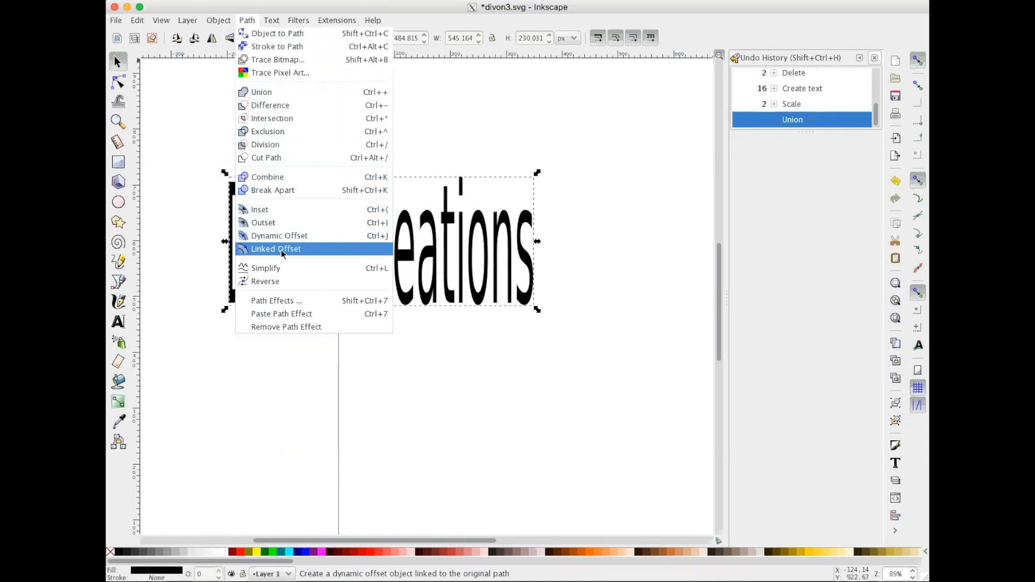
left_click(277, 249)
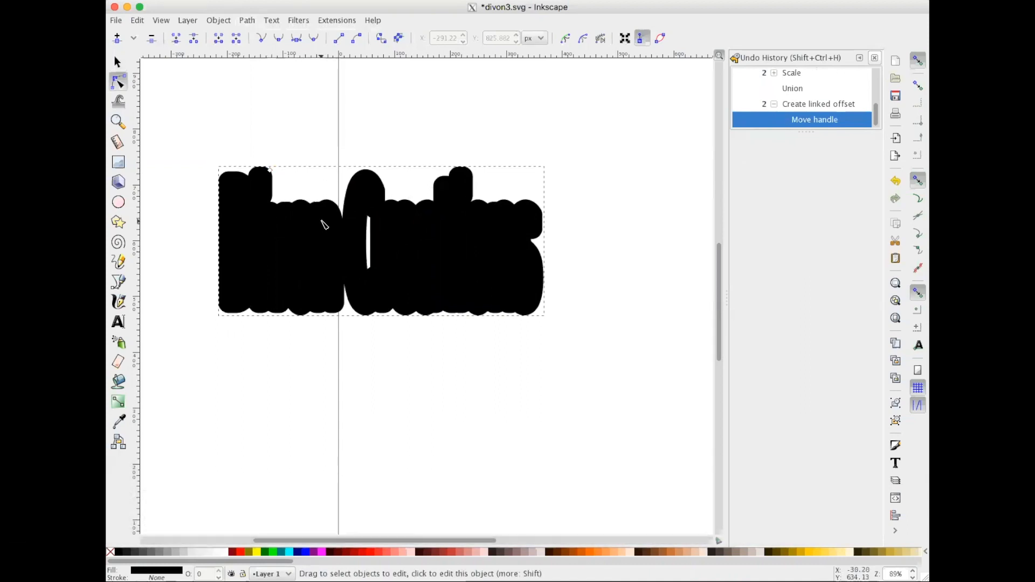
mouse_move(288, 244)
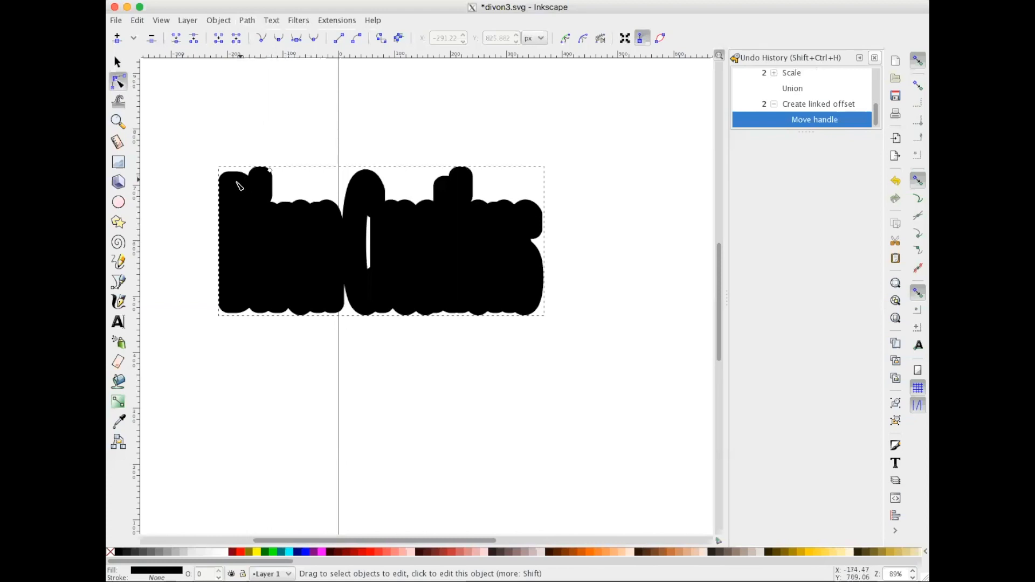
Switch to the Selector to move the offset shape apart from the text
left_click(117, 60)
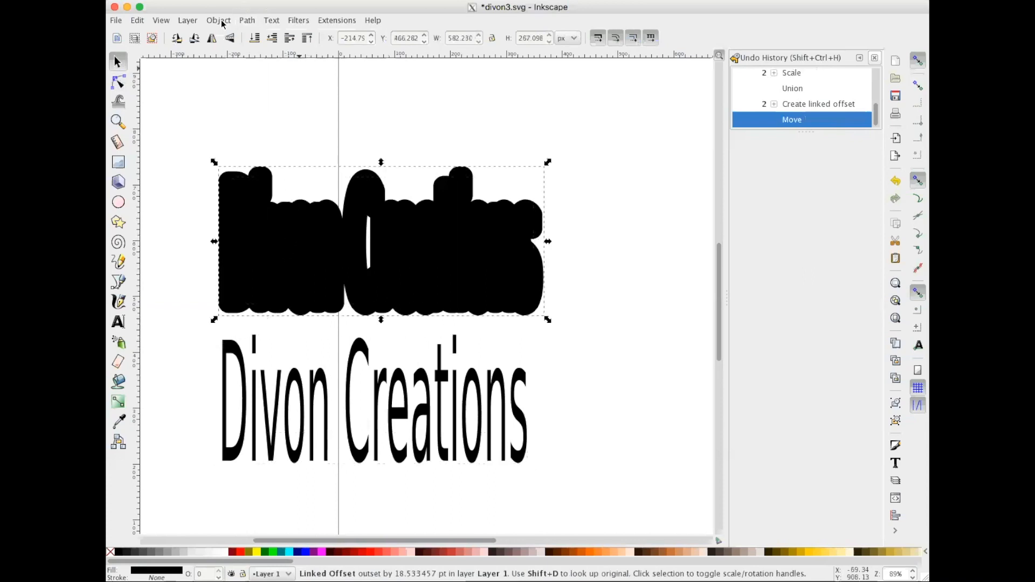
Convert the offset outline to a path, break it apart, and union the pieces
left_click(247, 20)
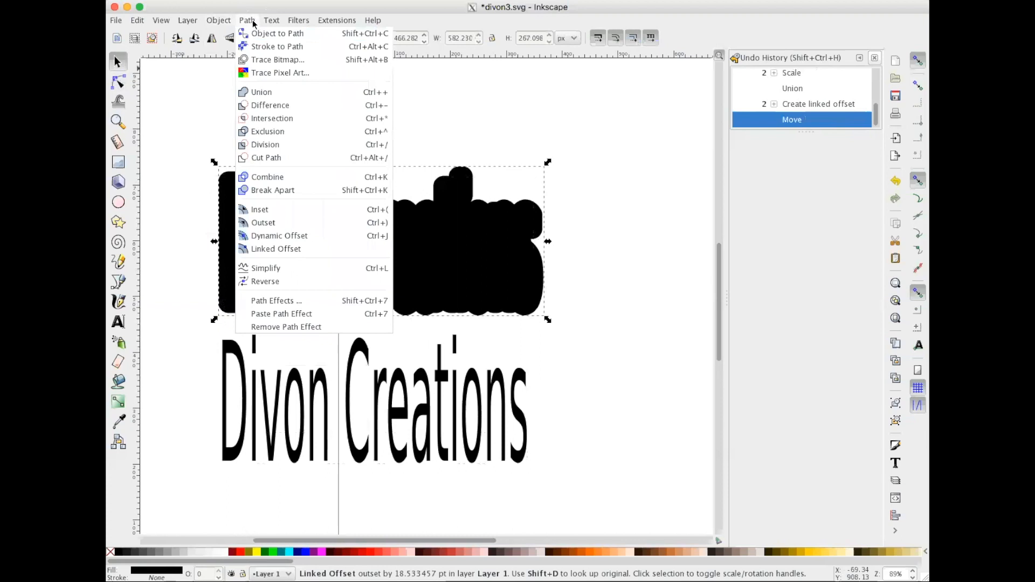
left_click(277, 33)
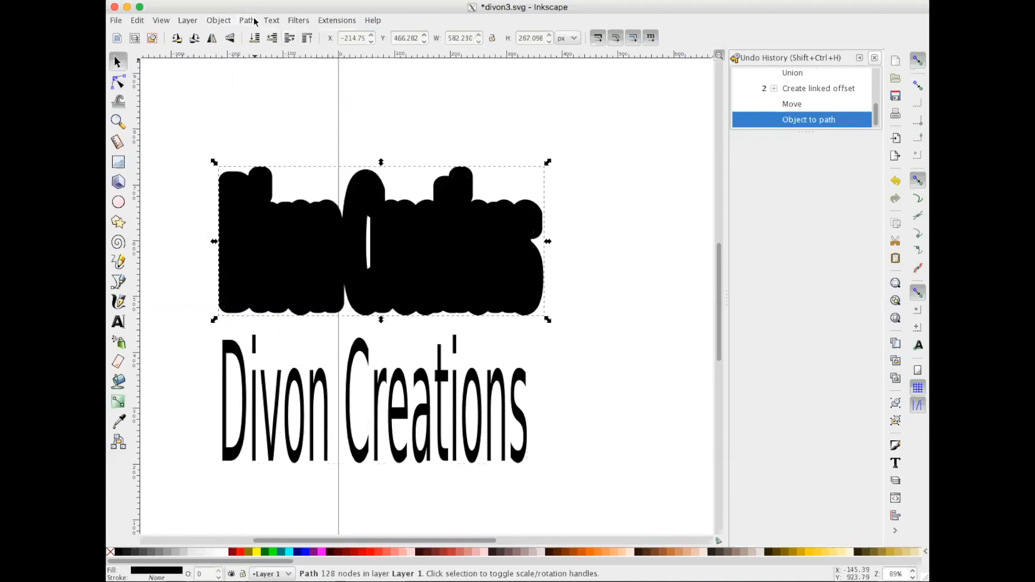
left_click(247, 20)
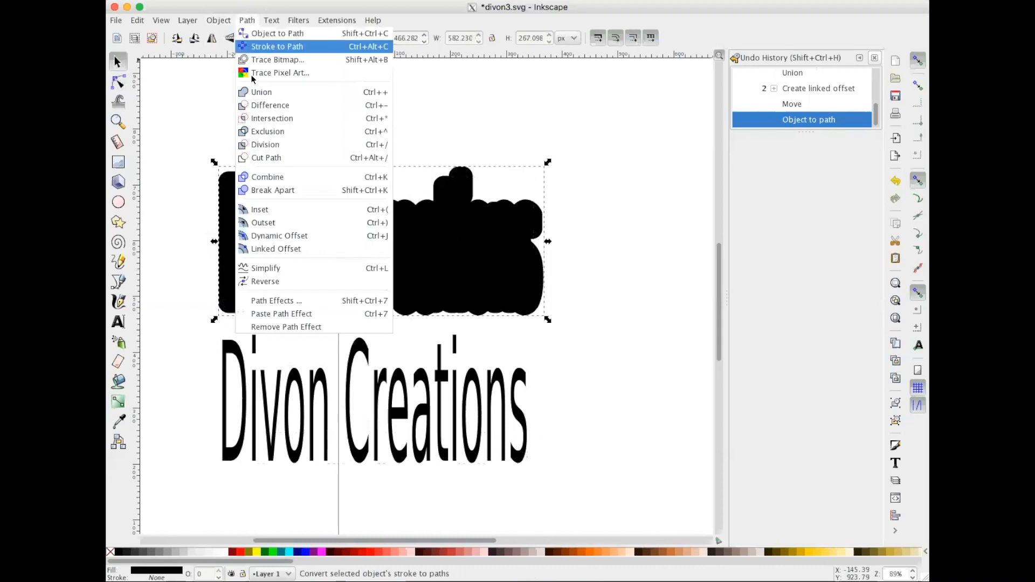
mouse_move(273, 190)
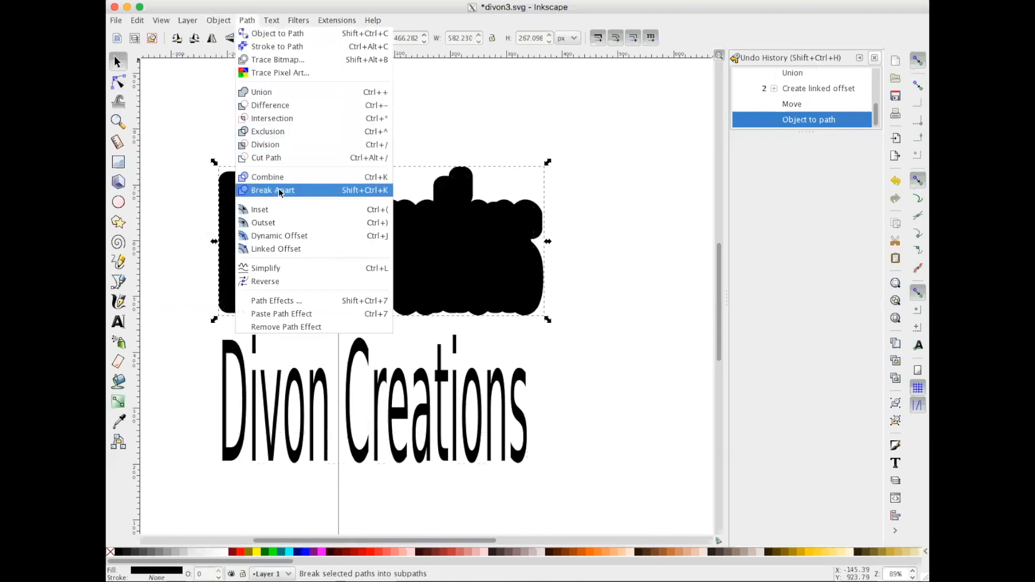
left_click(273, 190)
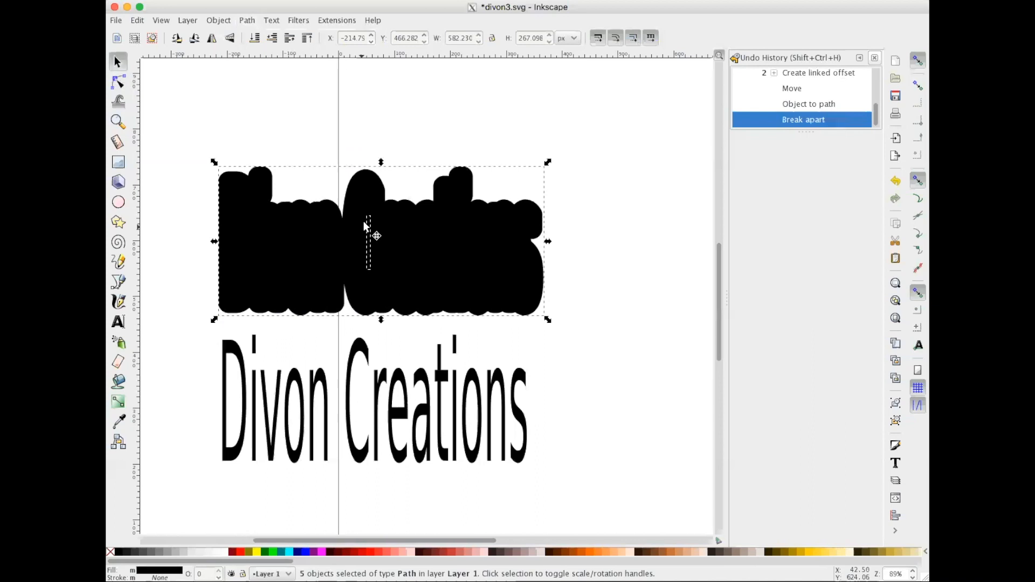
mouse_move(363, 268)
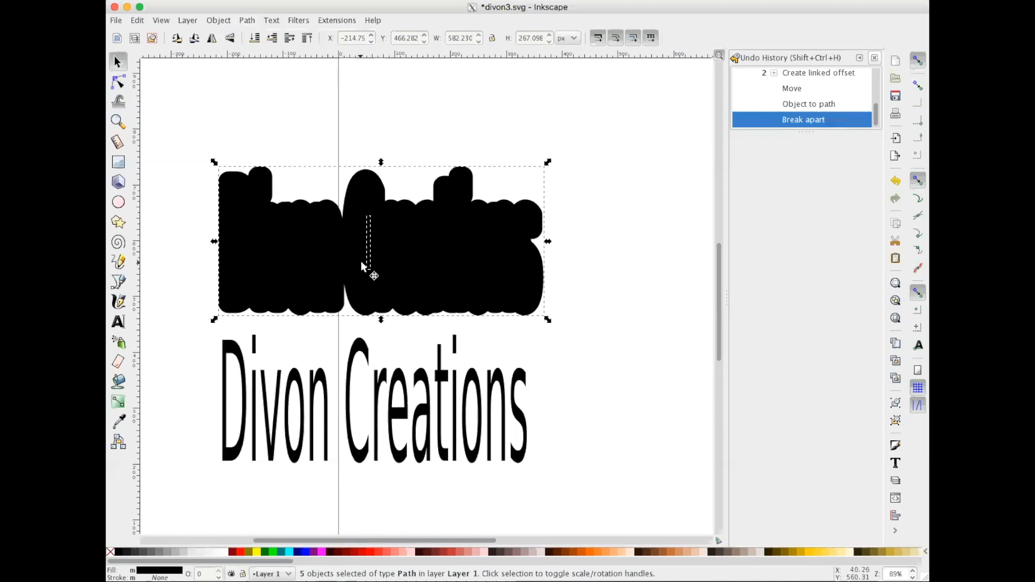
mouse_move(380, 254)
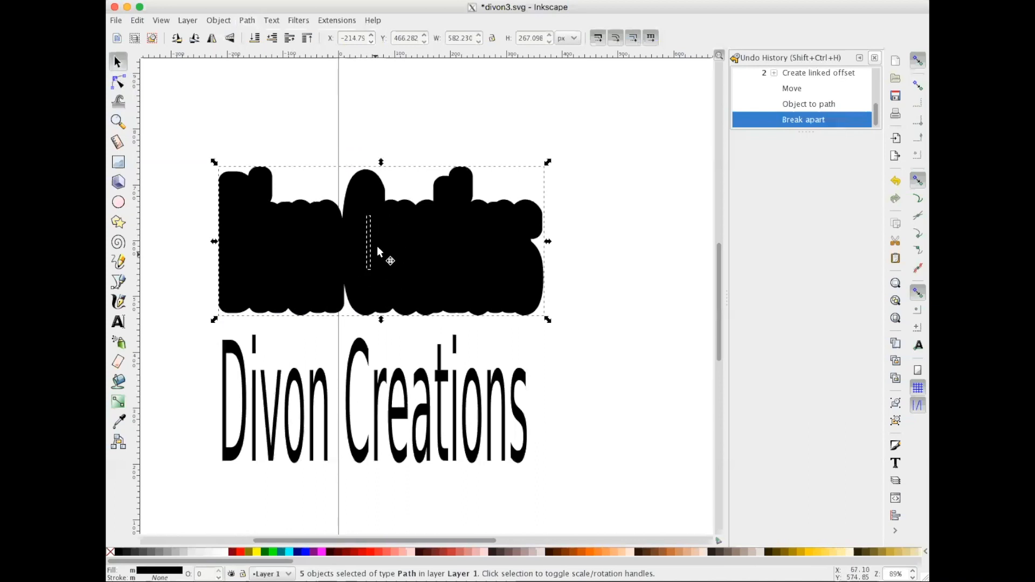
mouse_move(198, 19)
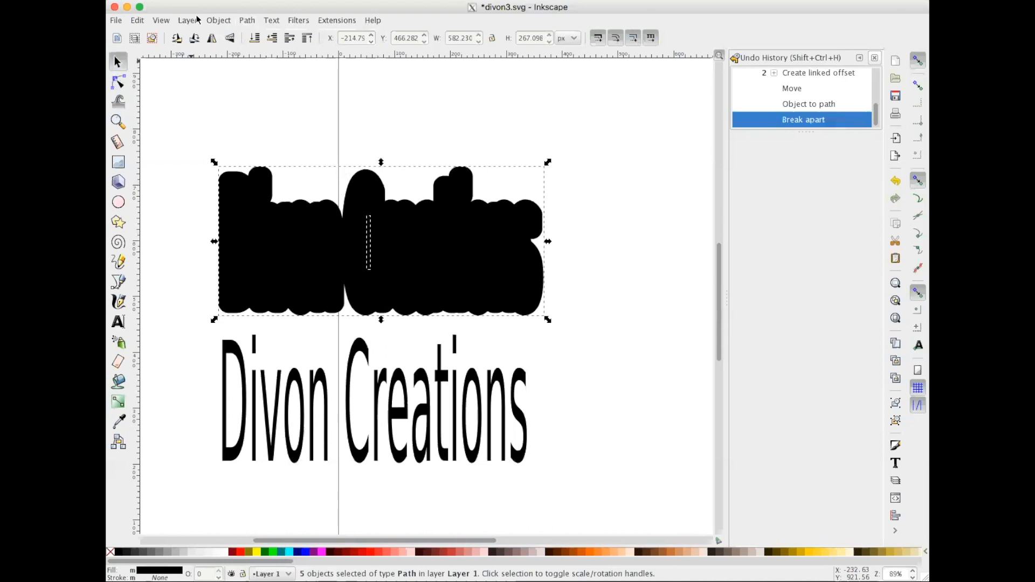
mouse_move(218, 20)
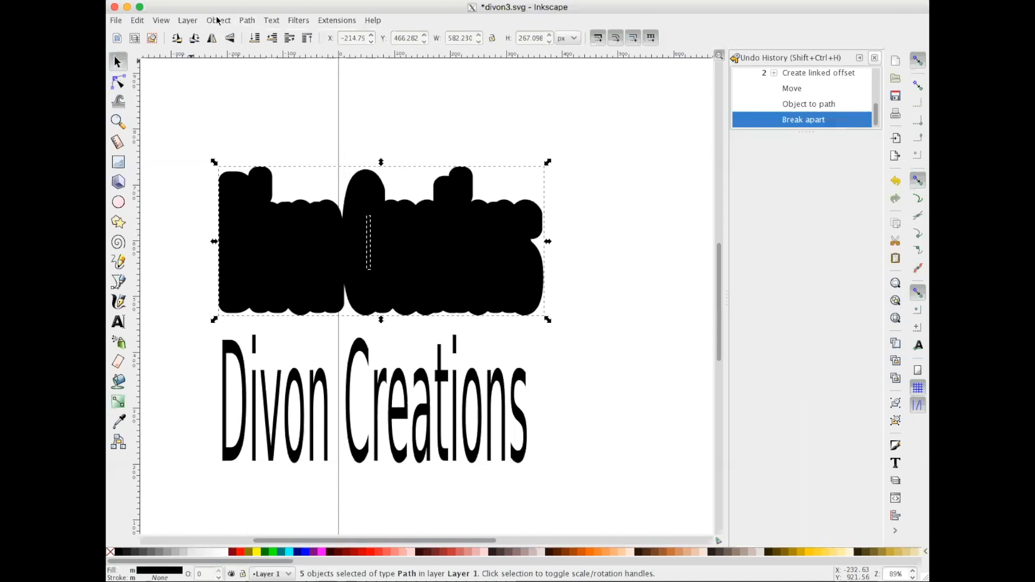
left_click(247, 20)
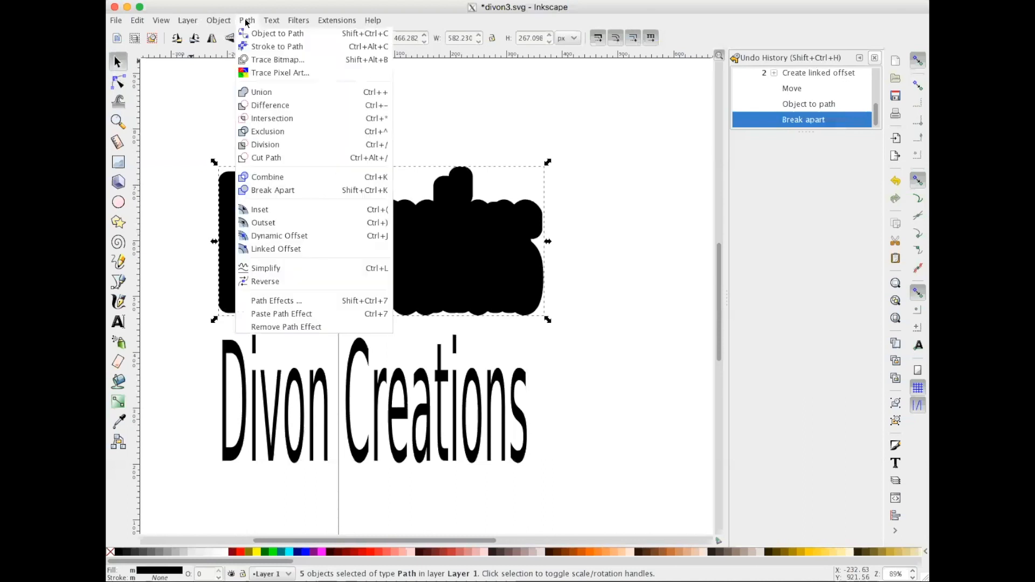
mouse_move(262, 92)
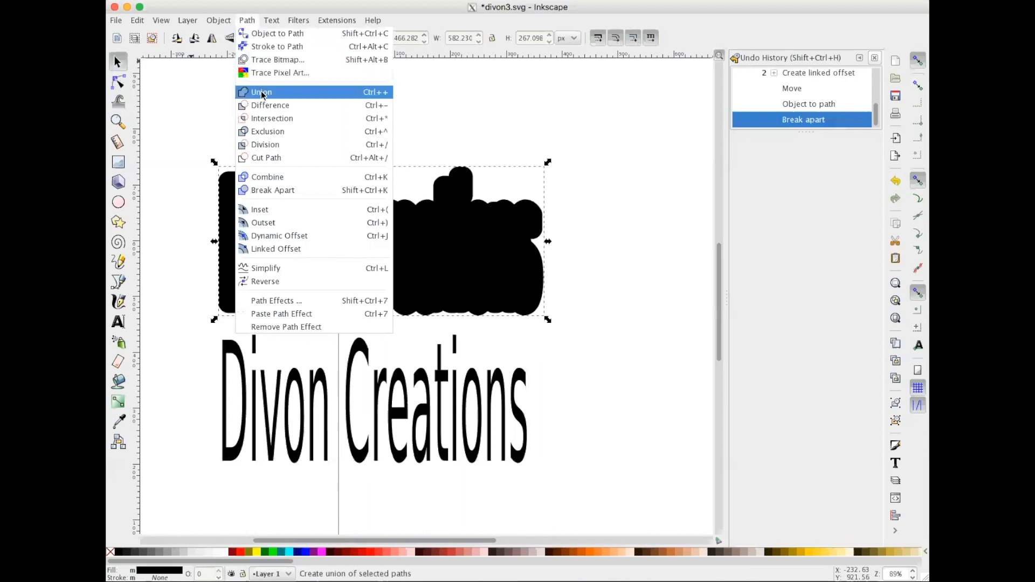
left_click(262, 92)
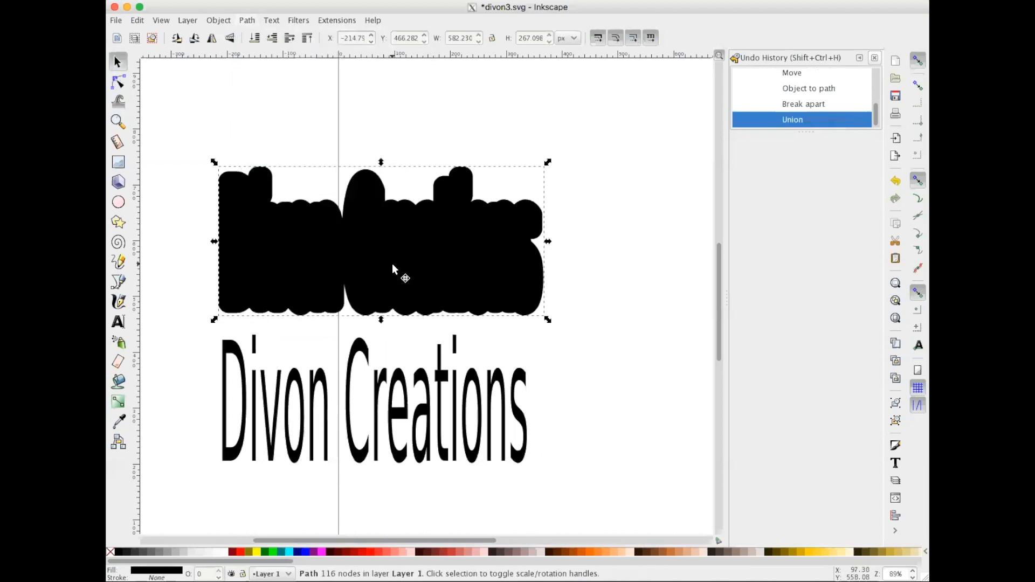
mouse_move(311, 311)
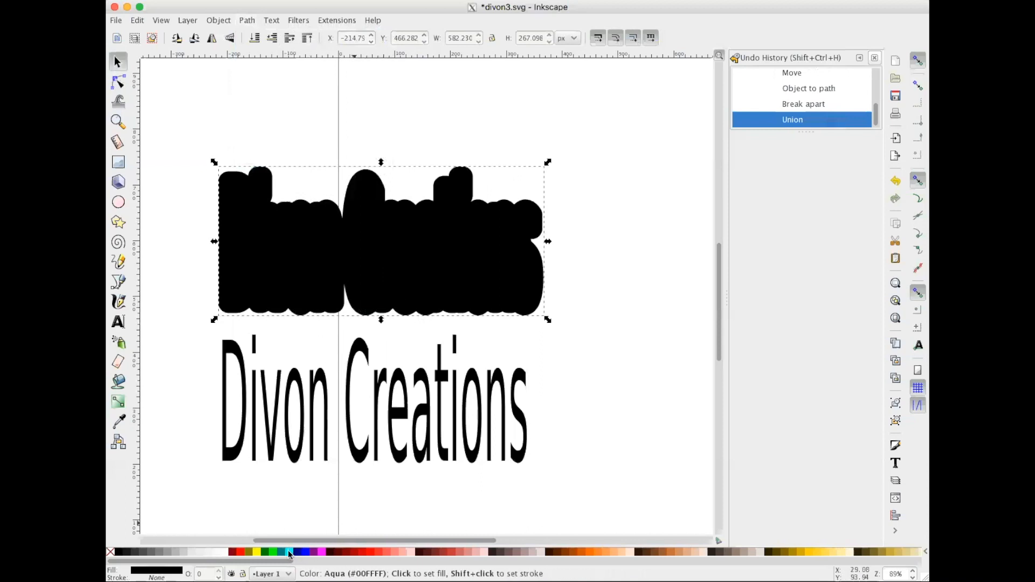
Fill the merged outline shape with the Aqua cyan swatch
left_click(289, 552)
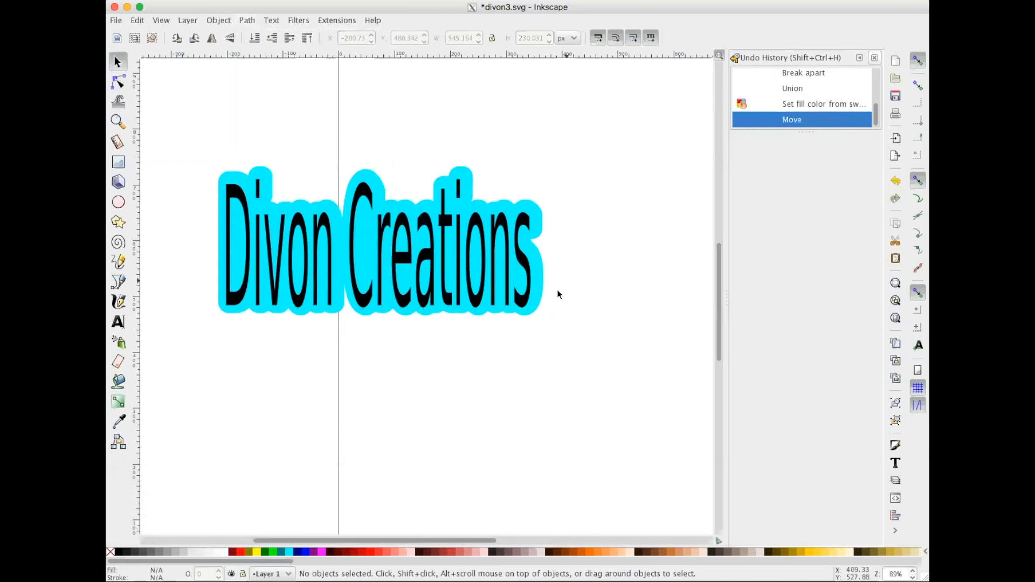
Save the logo under a new name as a Plain SVG file
left_click(115, 20)
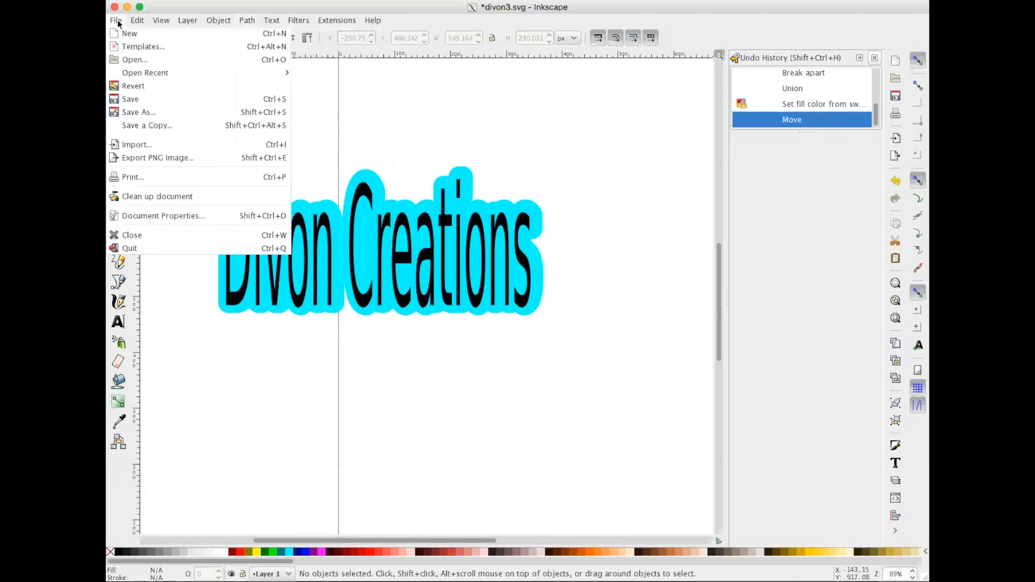
left_click(138, 112)
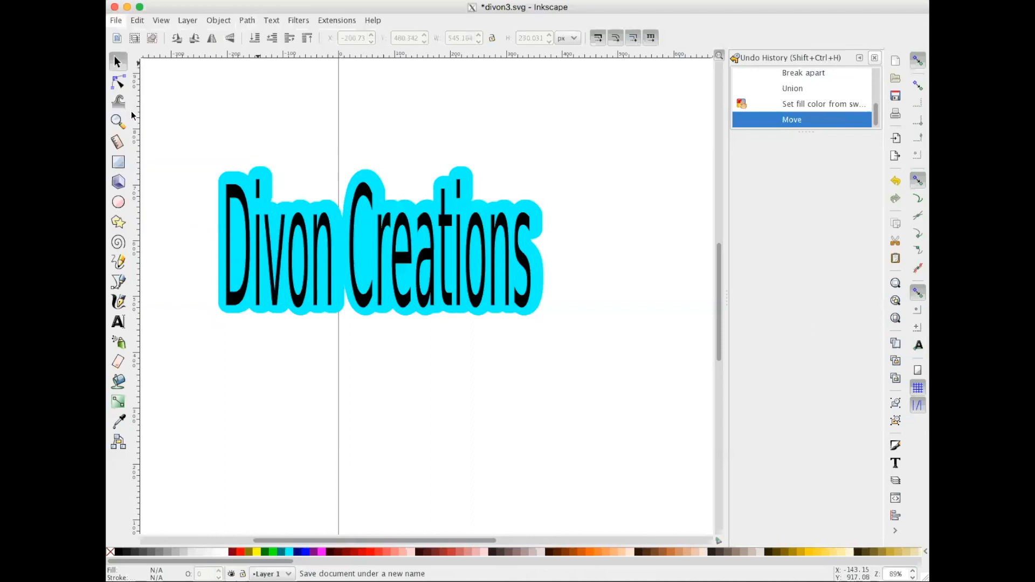
left_click(359, 161)
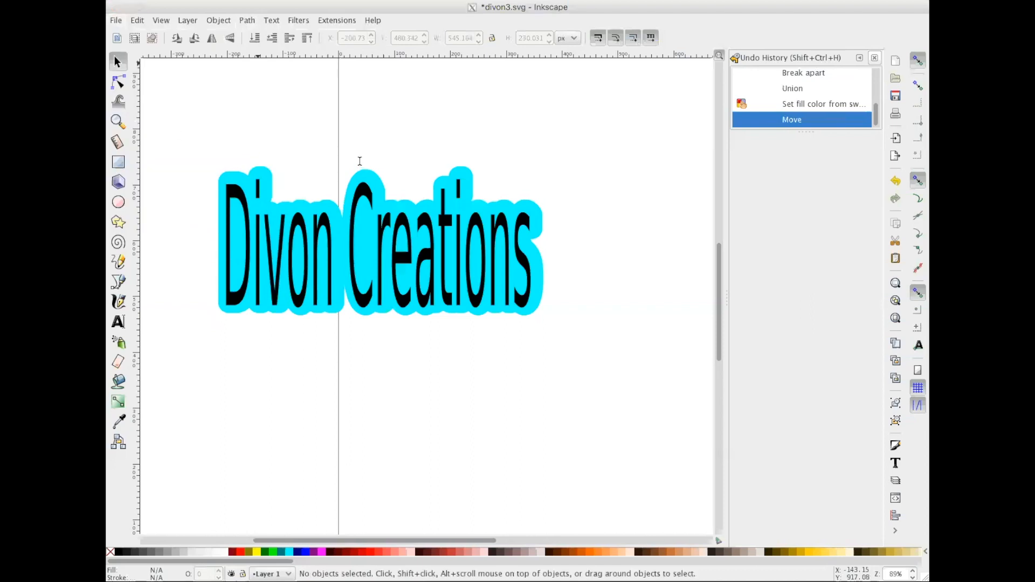
mouse_move(545, 436)
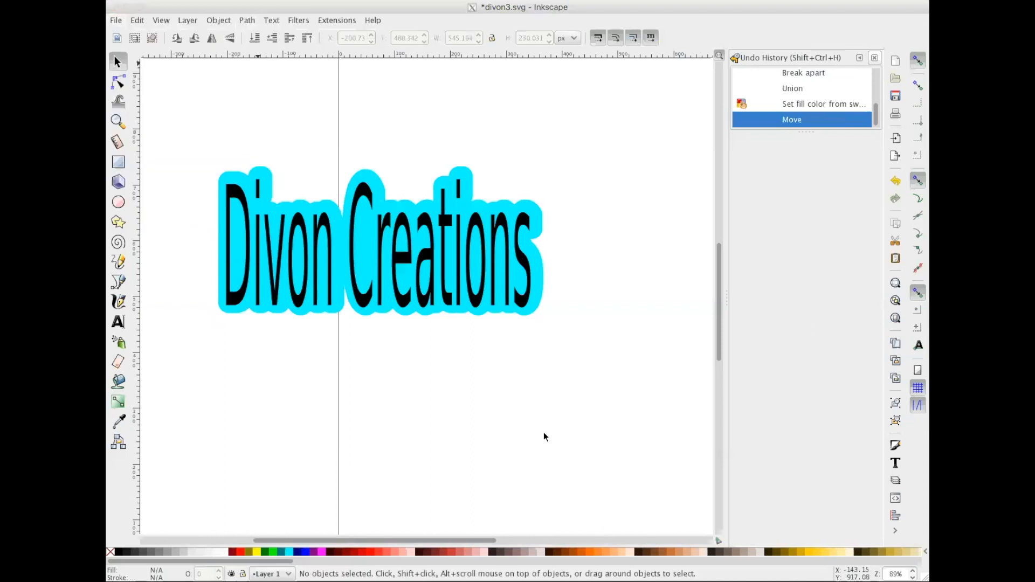
mouse_move(562, 436)
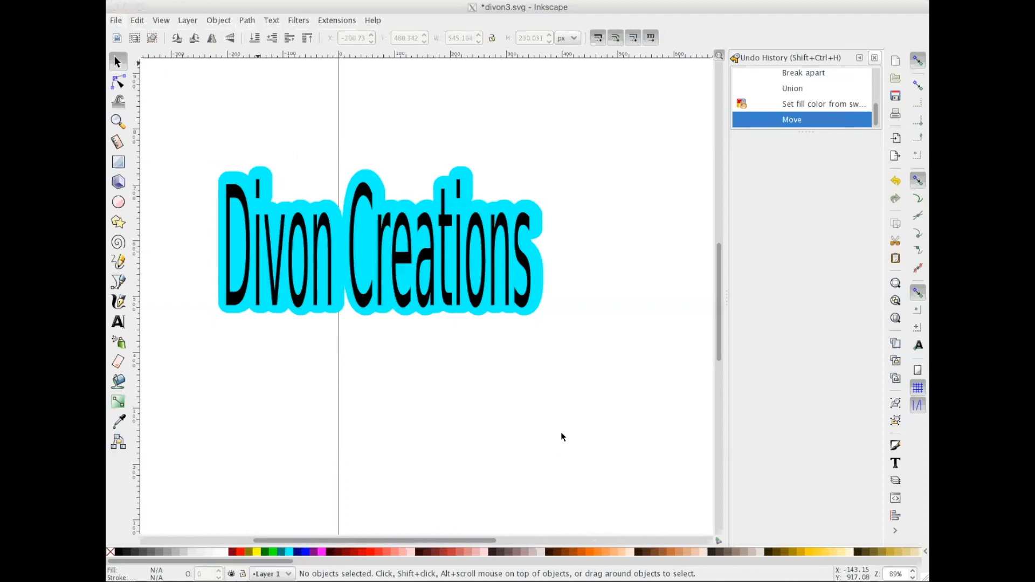
mouse_move(739, 465)
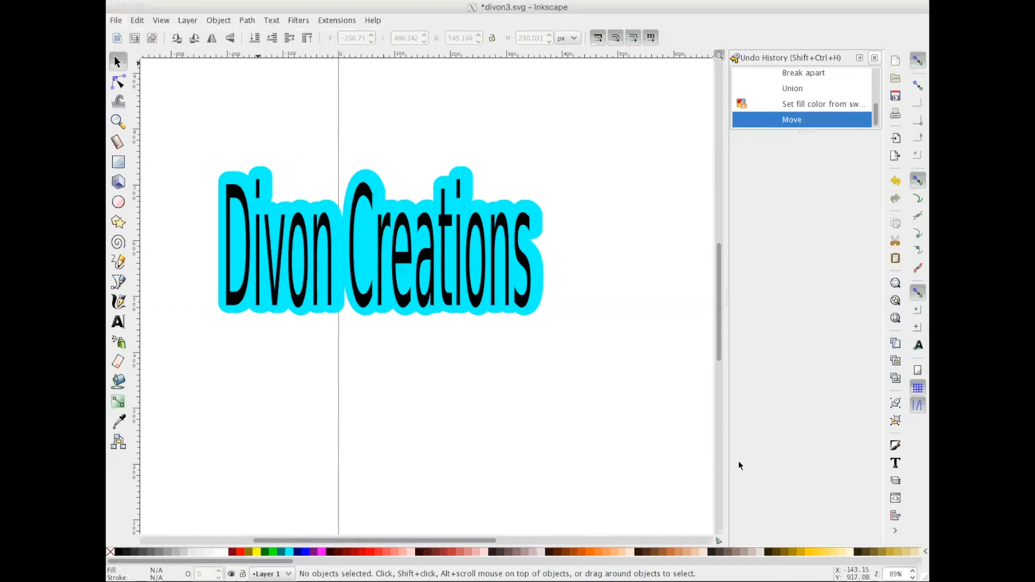
mouse_move(803, 551)
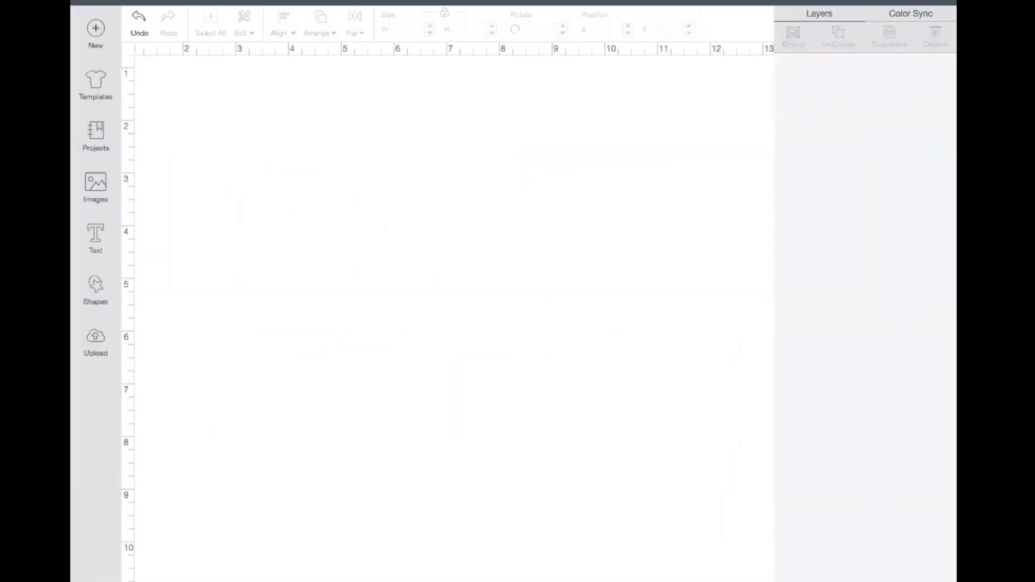
mouse_move(319, 247)
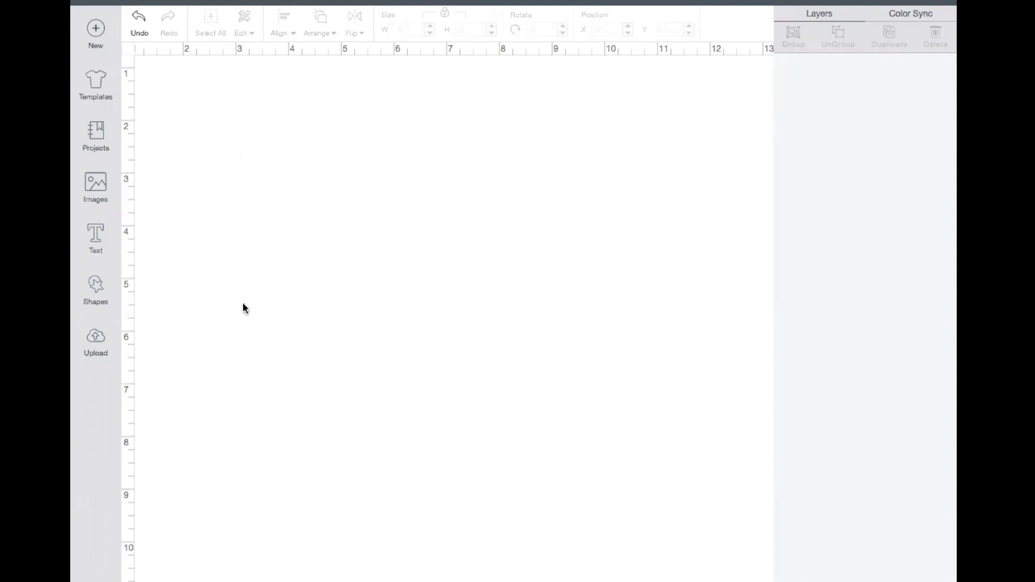
Open the Upload page from the Cricut Design Space sidebar
left_click(95, 340)
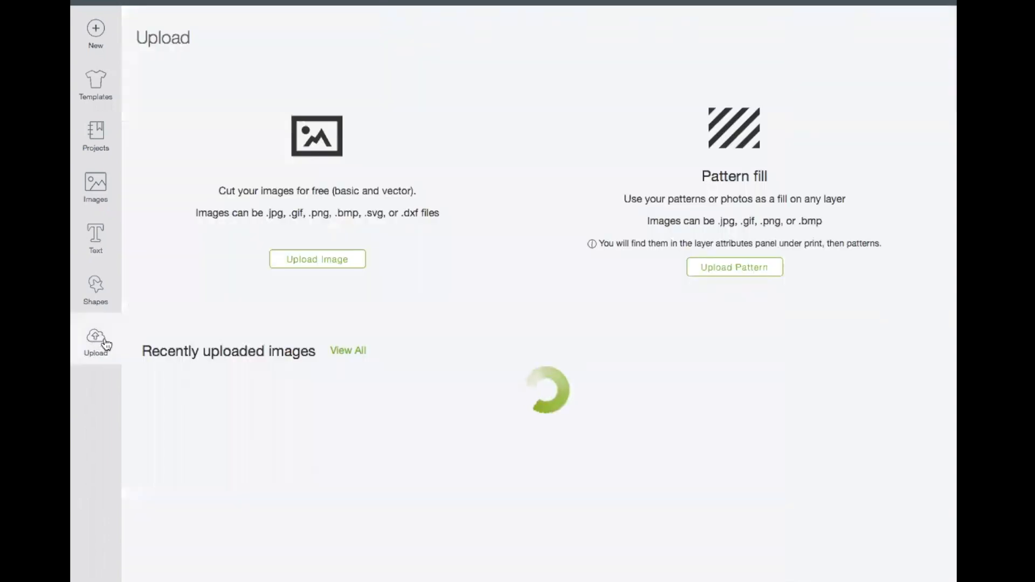
Start an image upload and browse to the divon3 SVG file
left_click(317, 259)
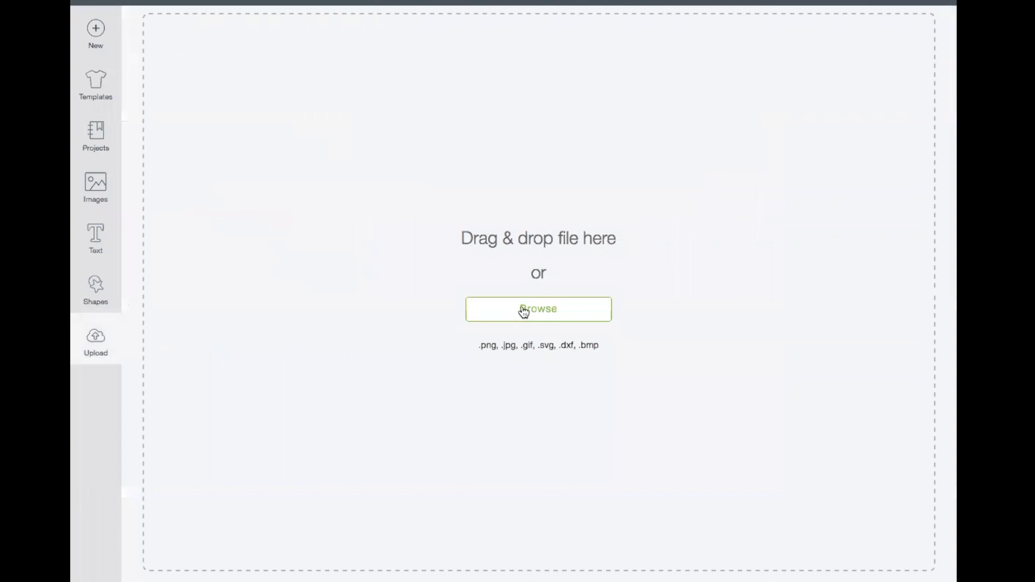
left_click(539, 309)
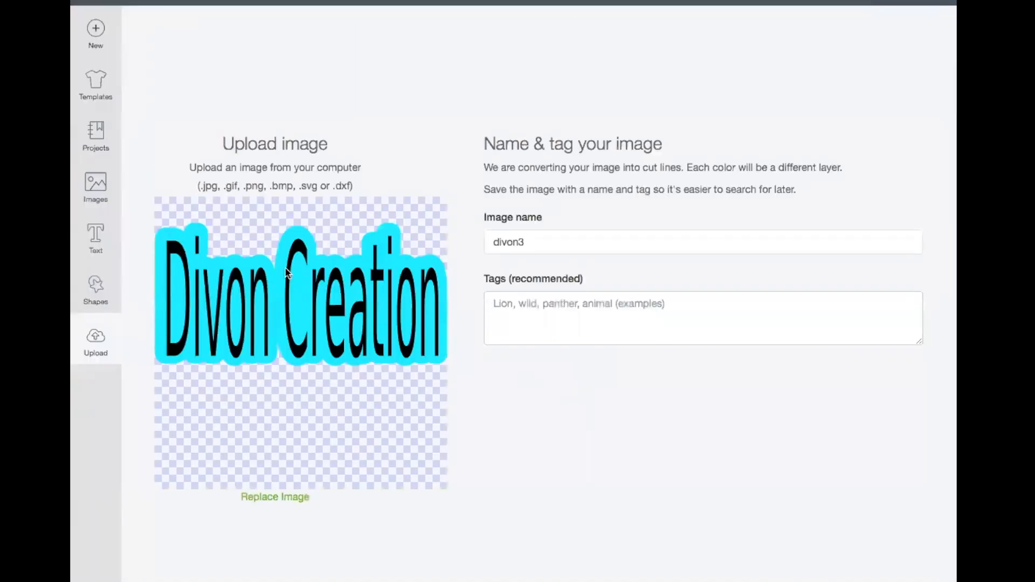
mouse_move(349, 318)
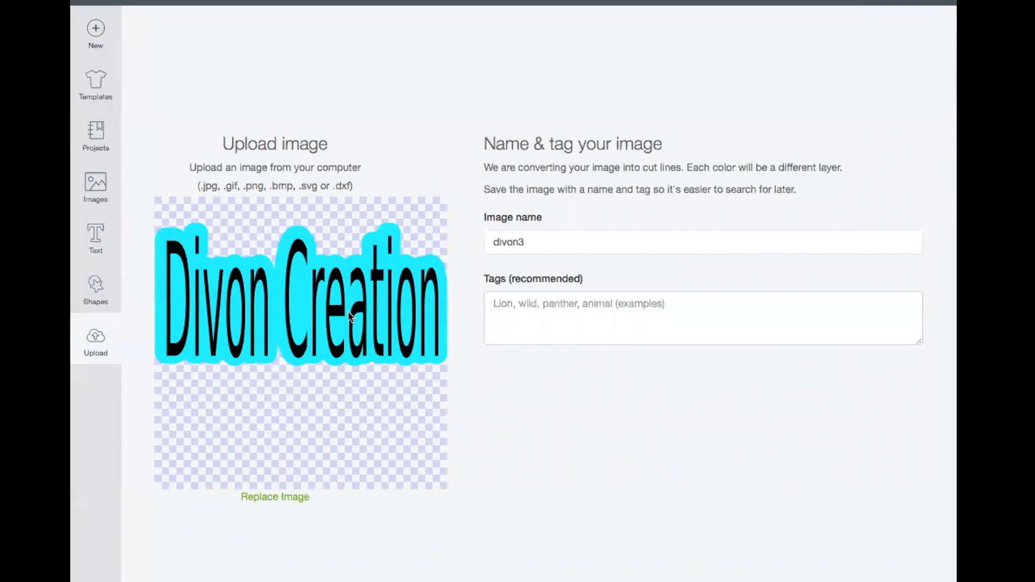
mouse_move(675, 562)
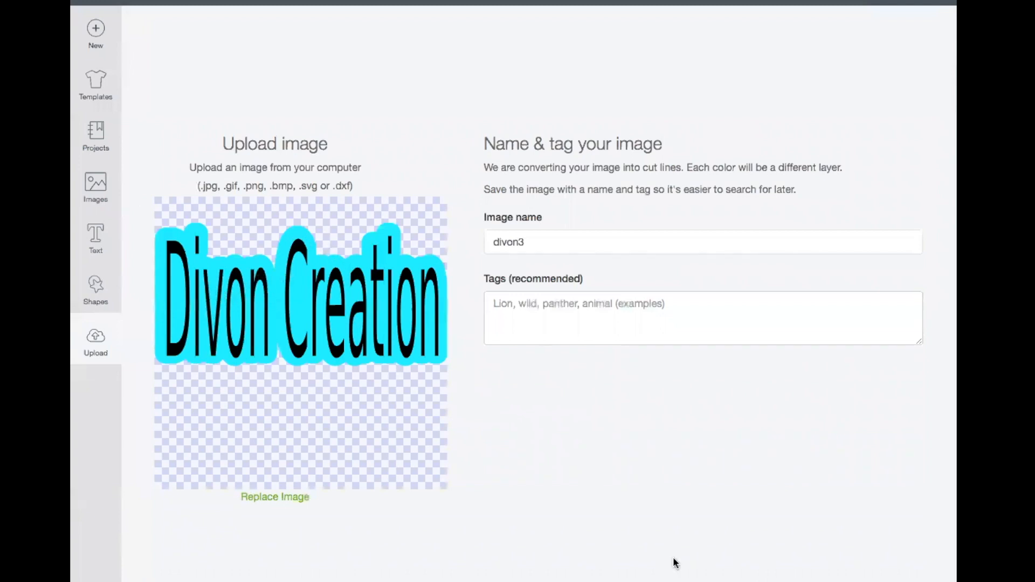
mouse_move(348, 374)
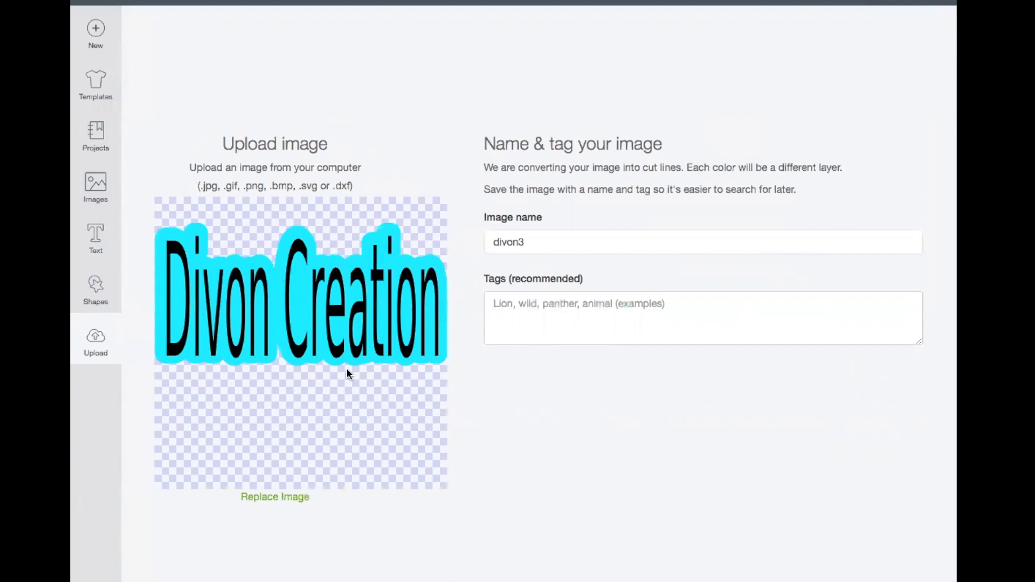
mouse_move(324, 403)
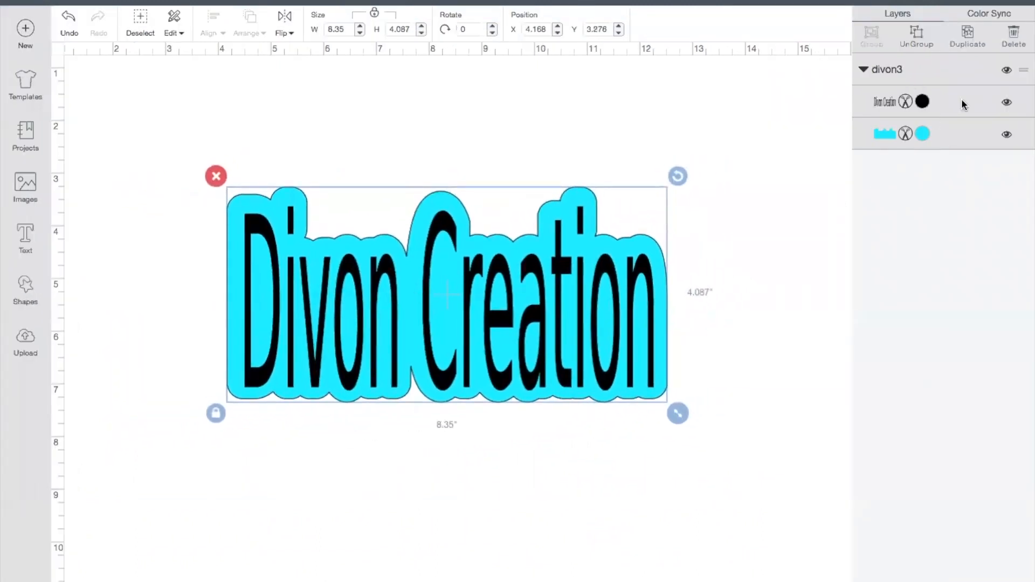
Toggle the black text and cyan outline layers' visibility, then open the outline's colour options
left_click(1006, 135)
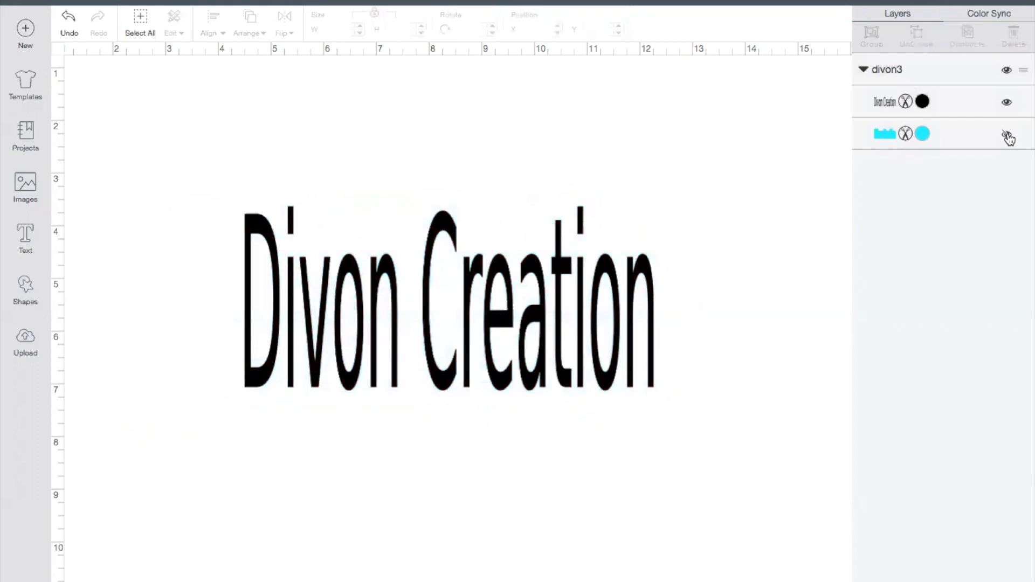
left_click(1006, 101)
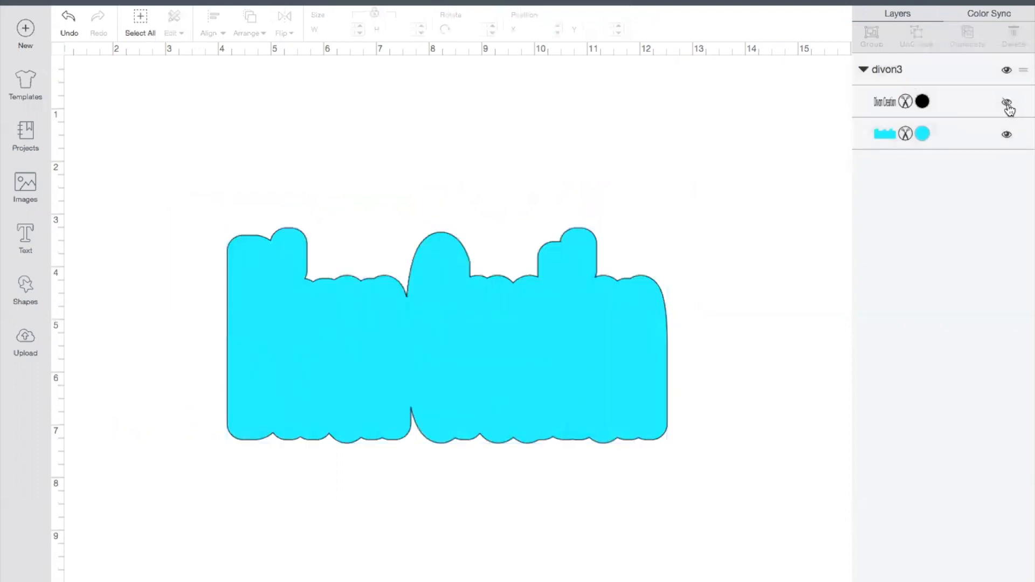
left_click(1007, 106)
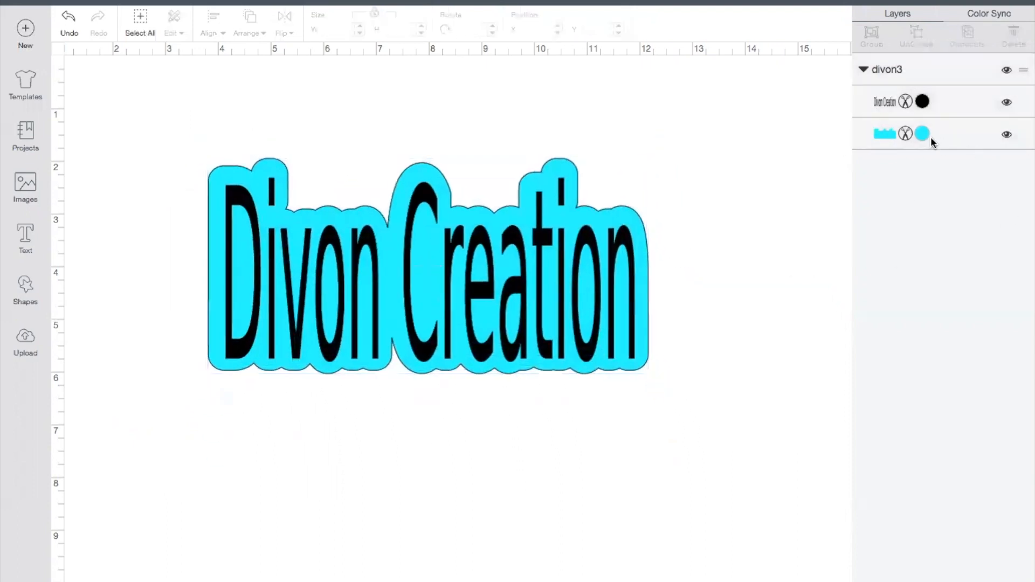
left_click(923, 133)
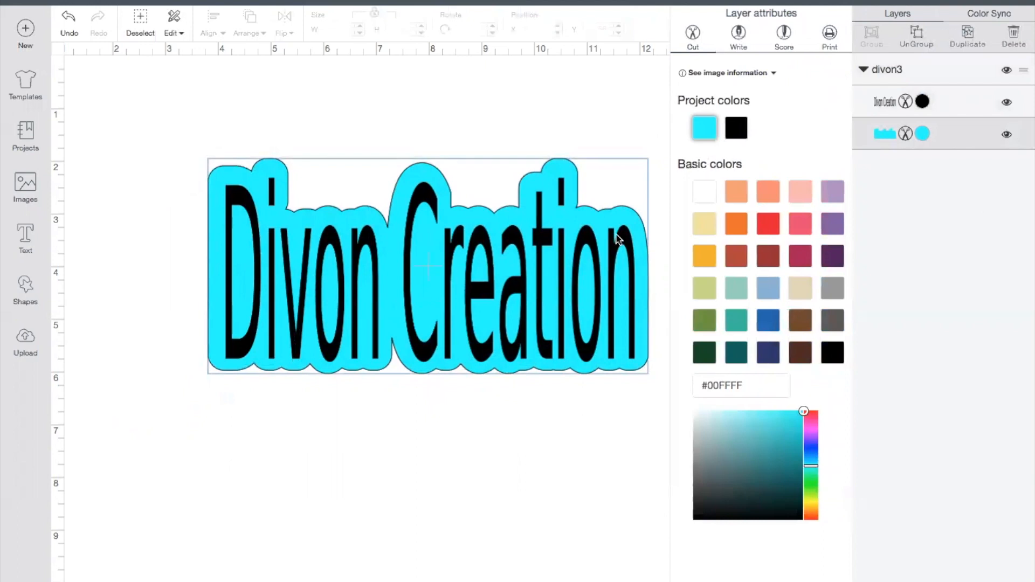